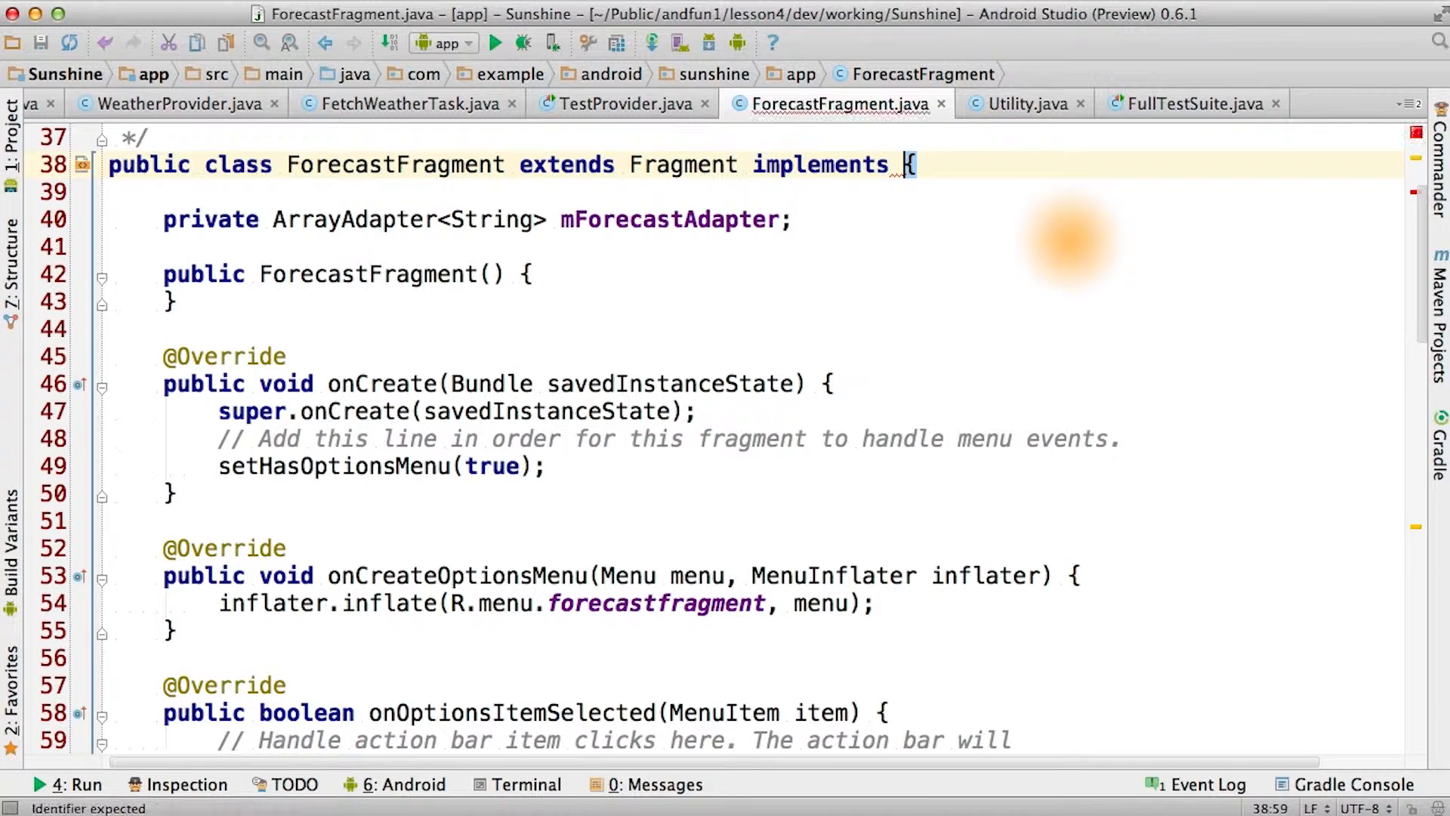
Declare that ForecastFragment implements LoaderManager.LoaderCallbacks<Cursor> on the class line.
{"action": "type", "text": "LoaderManager.LoaderCallbacks<"}
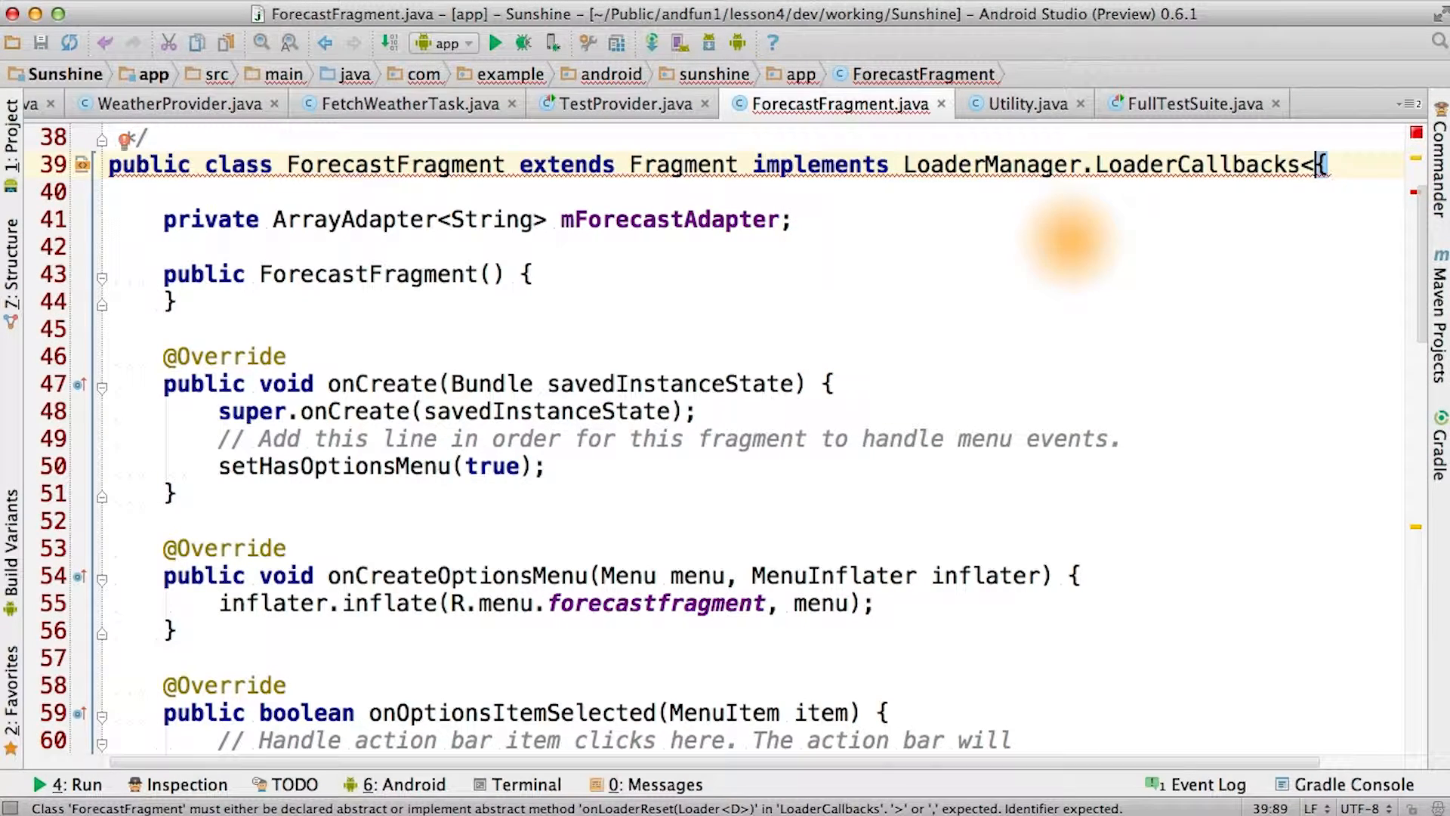
{"action": "type", "text": "Cursor>"}
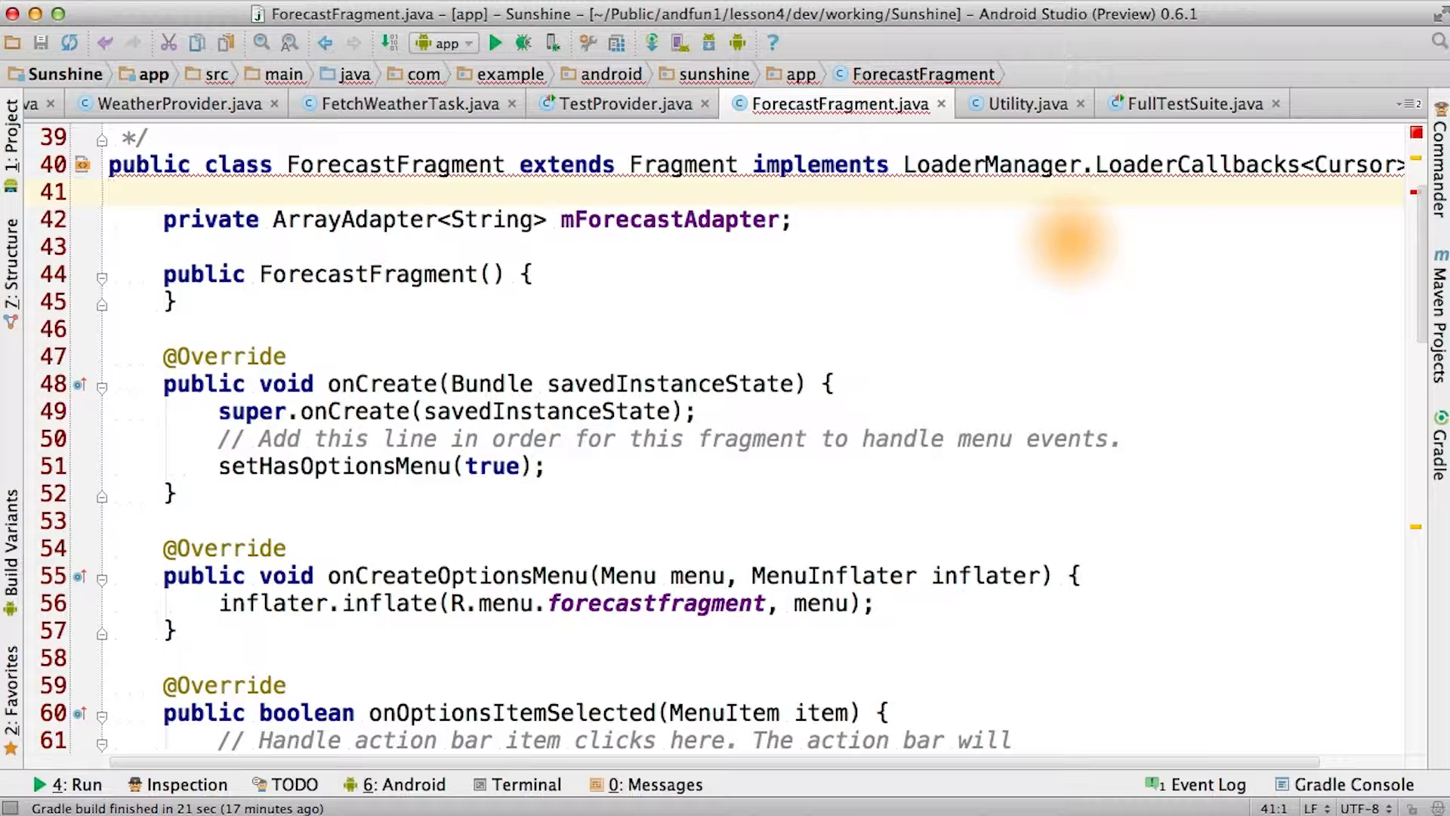
Scroll below the class declaration to place the FORECAST_COLUMNS projection array.
{"action": "scroll", "scroll_direction": "down", "scroll_amount": 3}
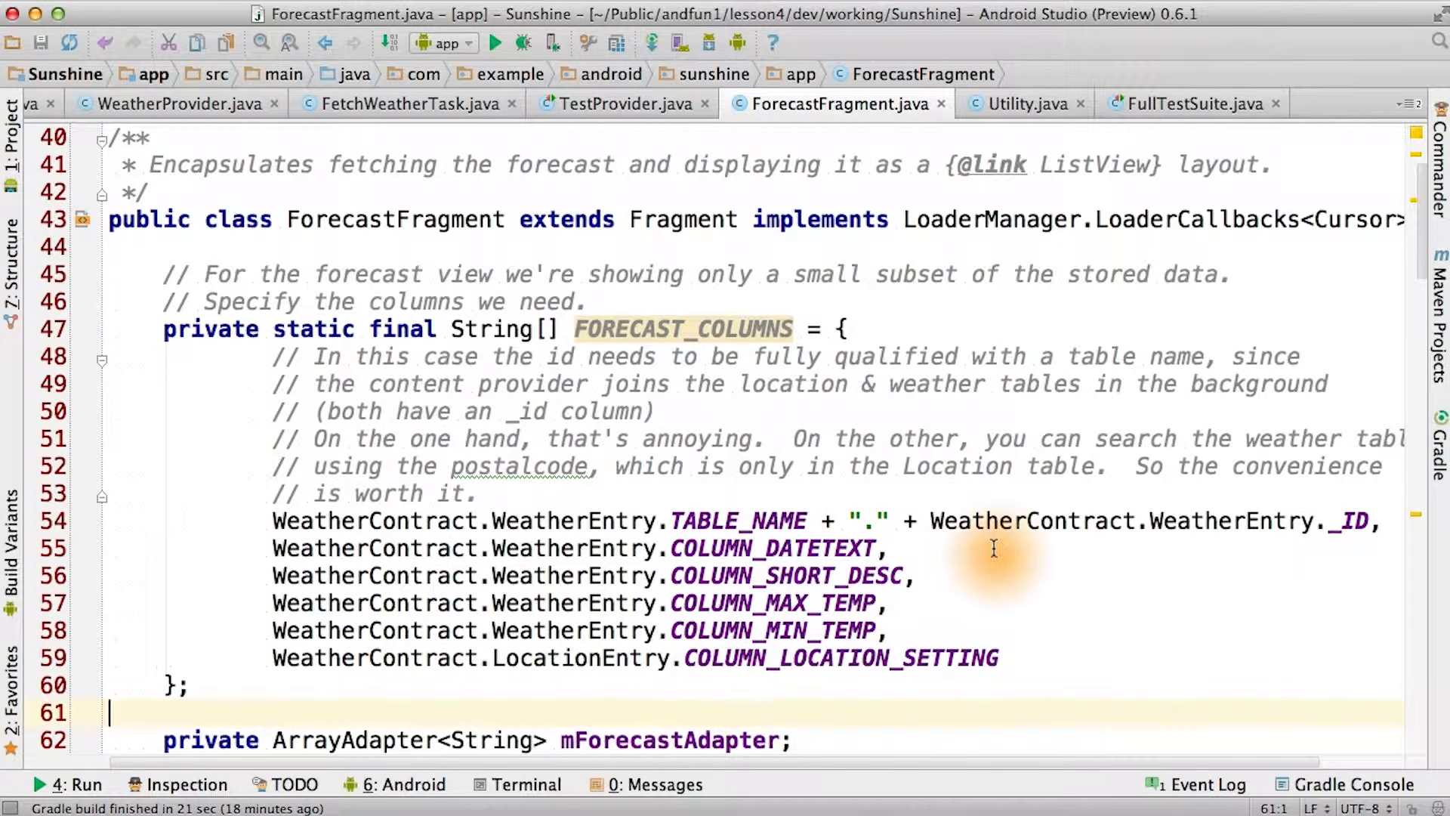
{"action": "mouse_move", "coordinate": [1000, 576]}
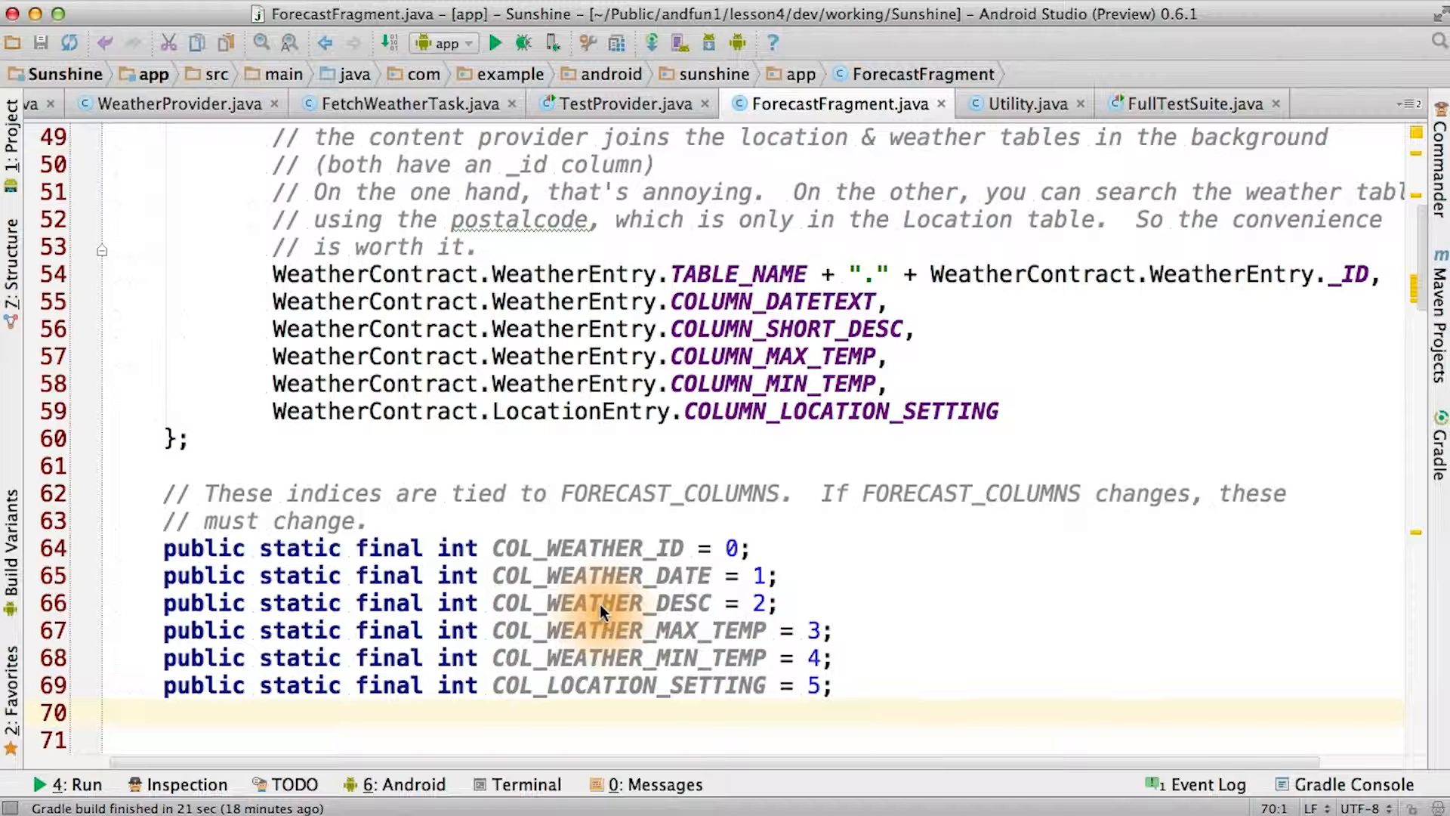
{"action": "mouse_move", "coordinate": [529, 601]}
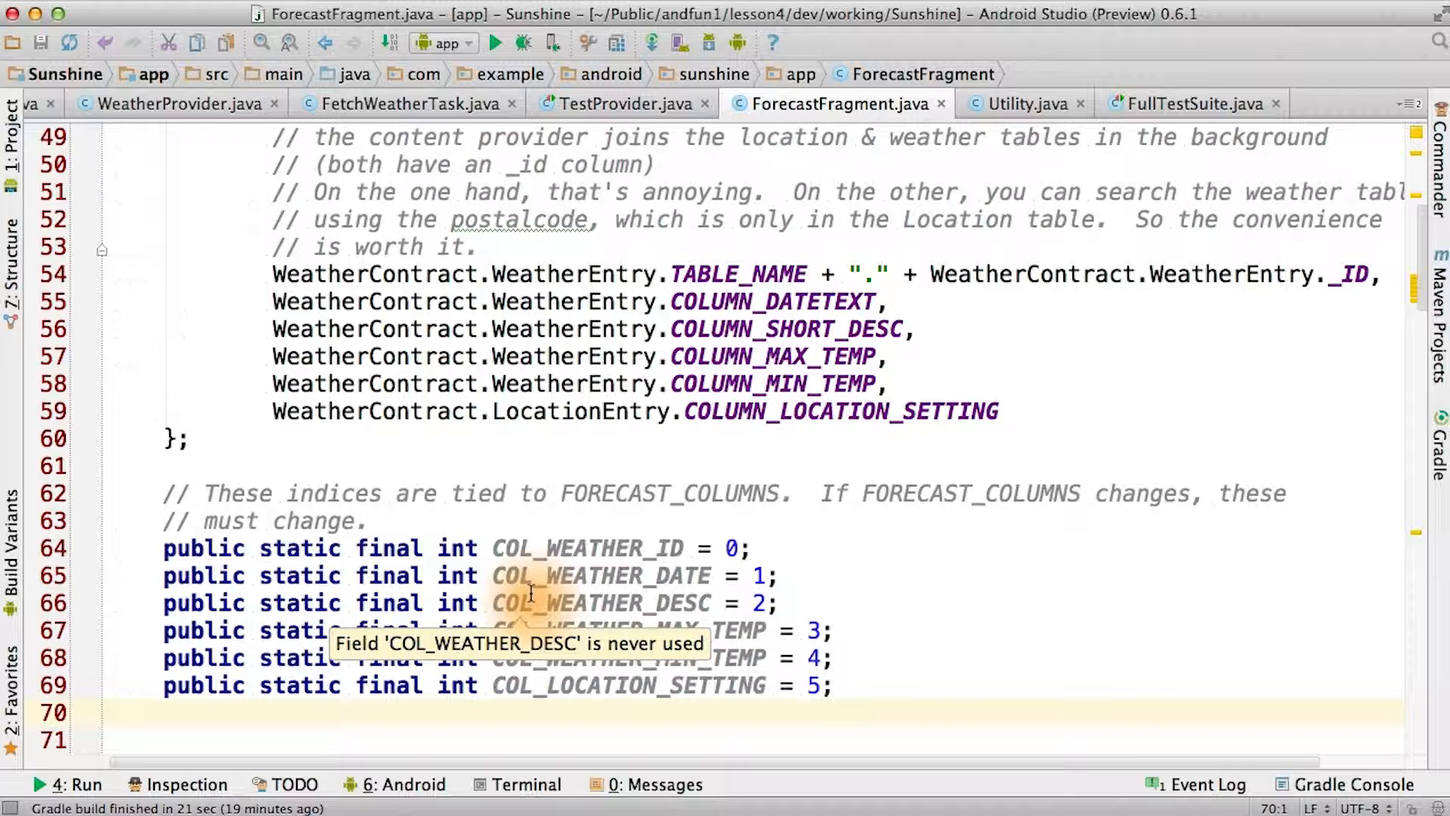
{"action": "mouse_move", "coordinate": [542, 592]}
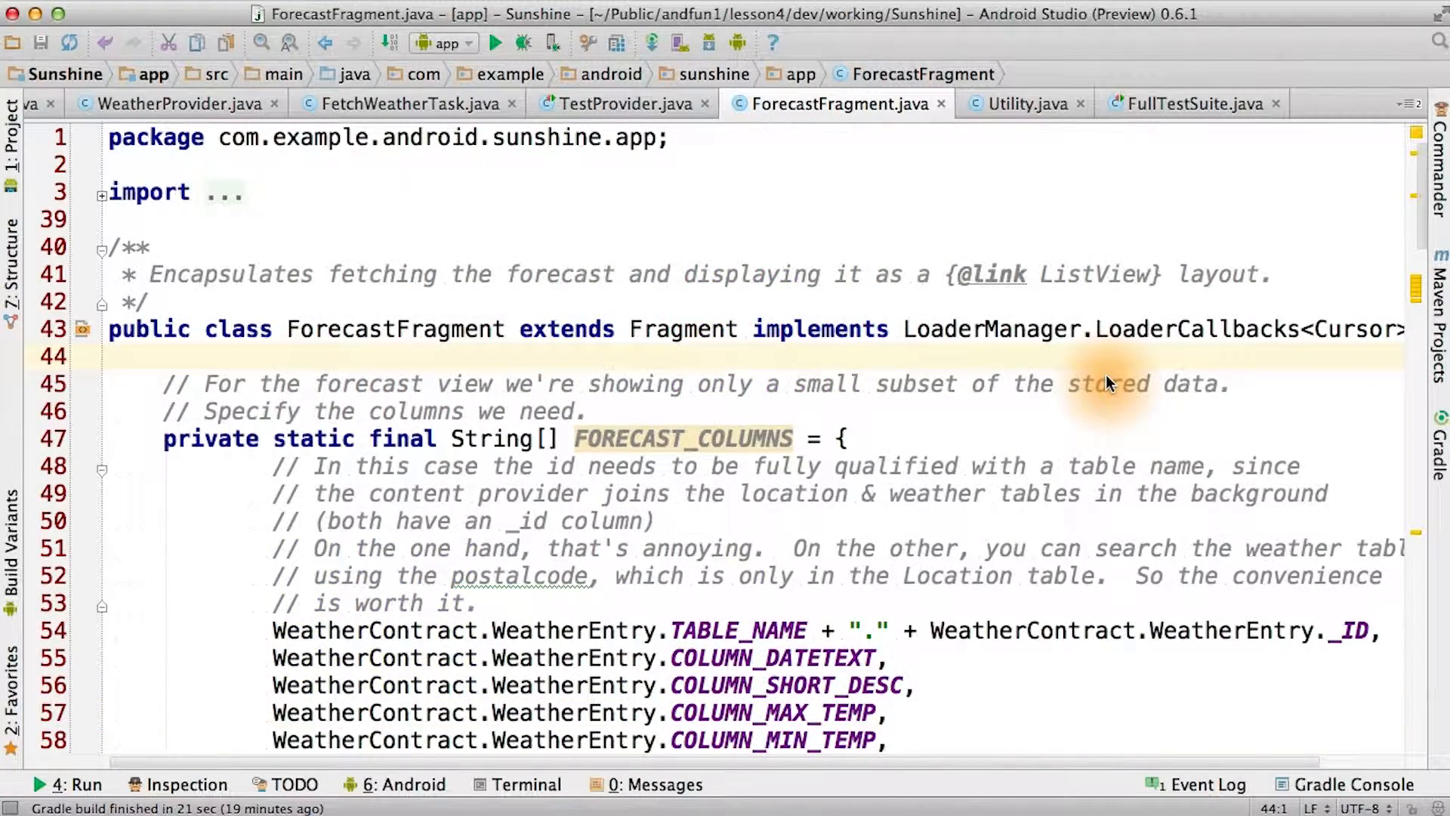
Add the field 'private String mLocation;' to the fragment.
{"action": "type", "text": "private String mLocation;"}
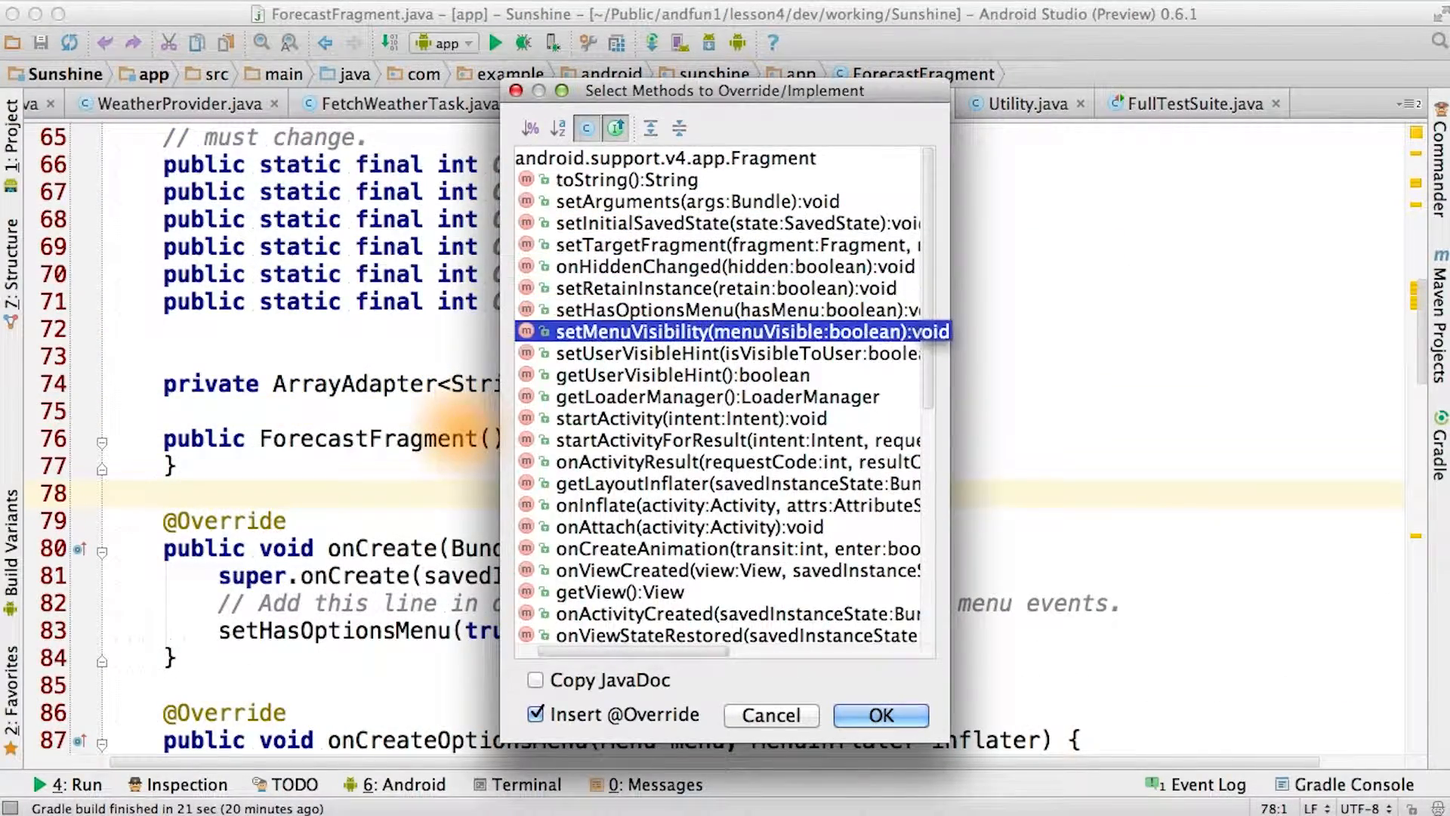
Override onActivityCreated and call getLoaderManager().initLoader(FORECAST_LOADER, null, this) inside it.
{"action": "left_click", "coordinate": [881, 716]}
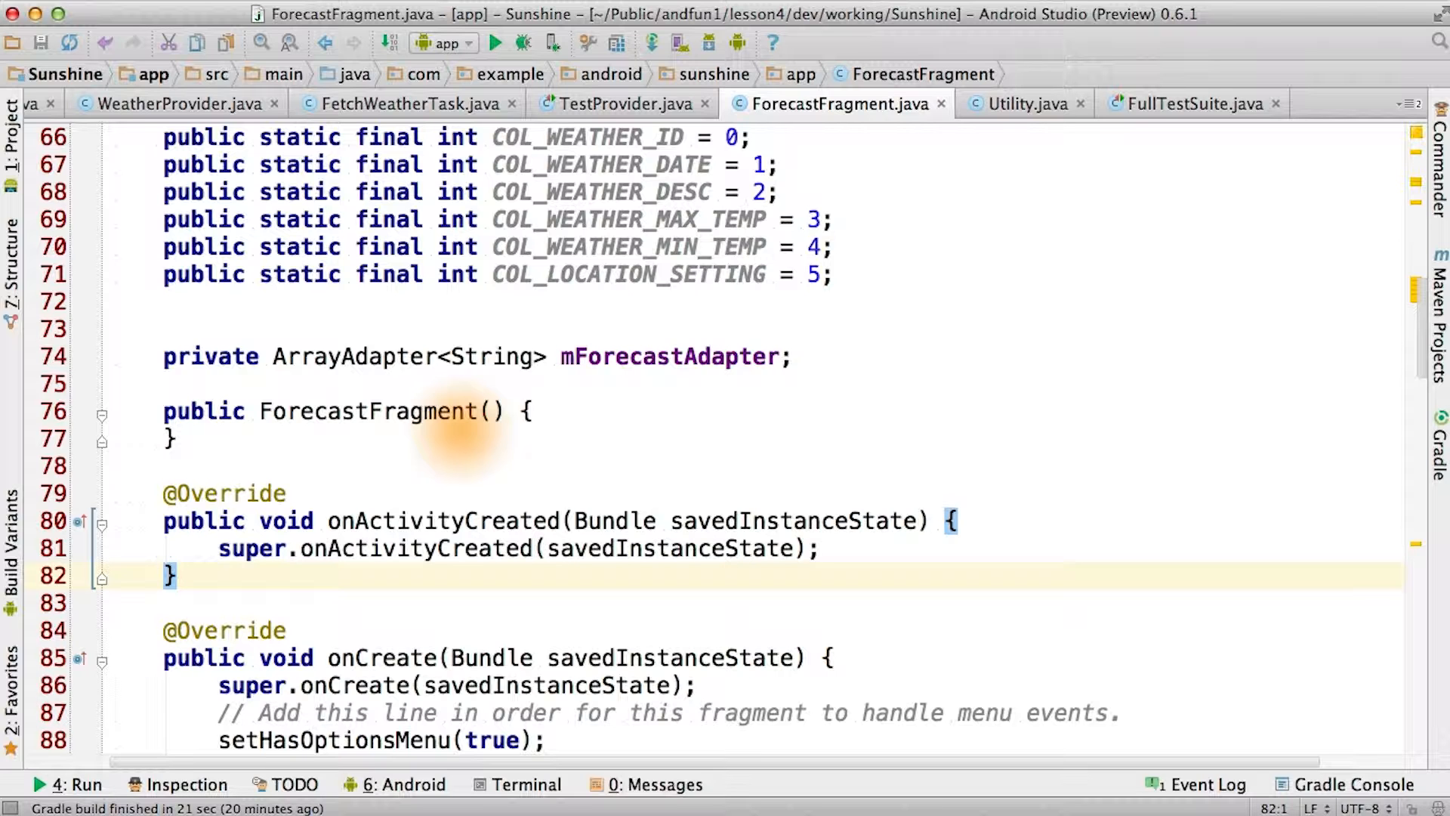
{"action": "type", "text": "getLoaderManager().initLoader(FORECAST_LOADER, null, this);"}
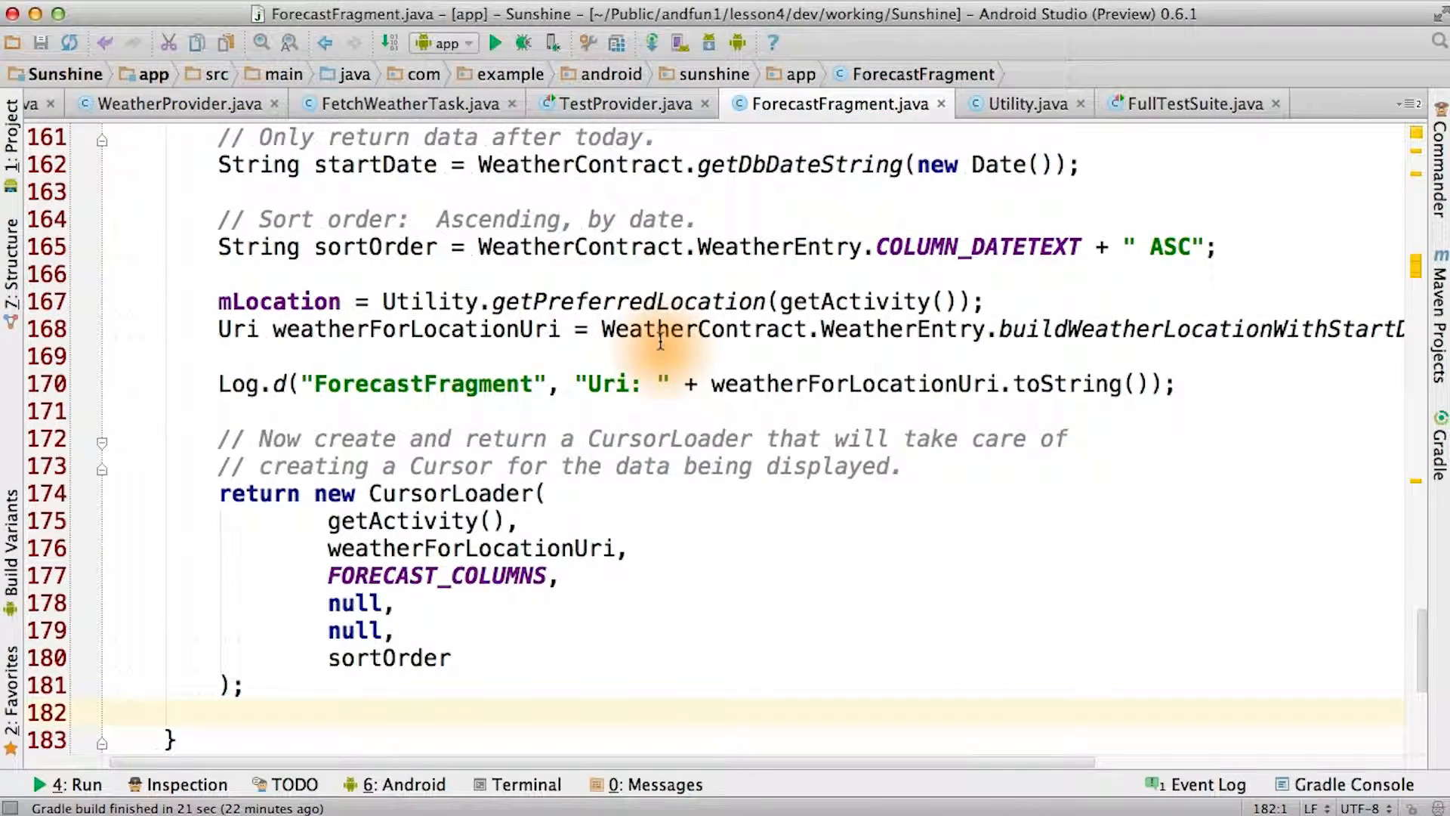
{"action": "mouse_move", "coordinate": [423, 519]}
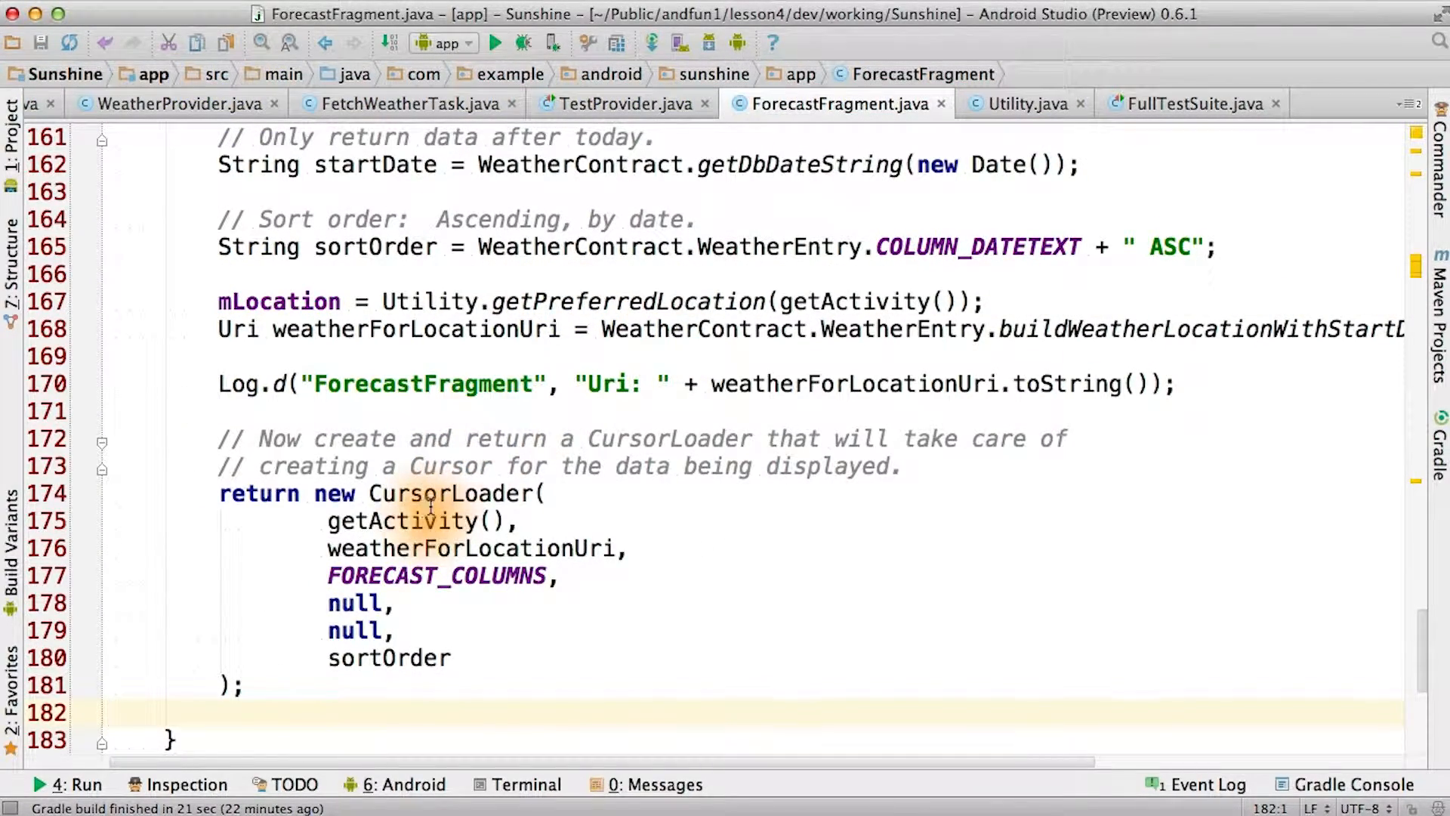